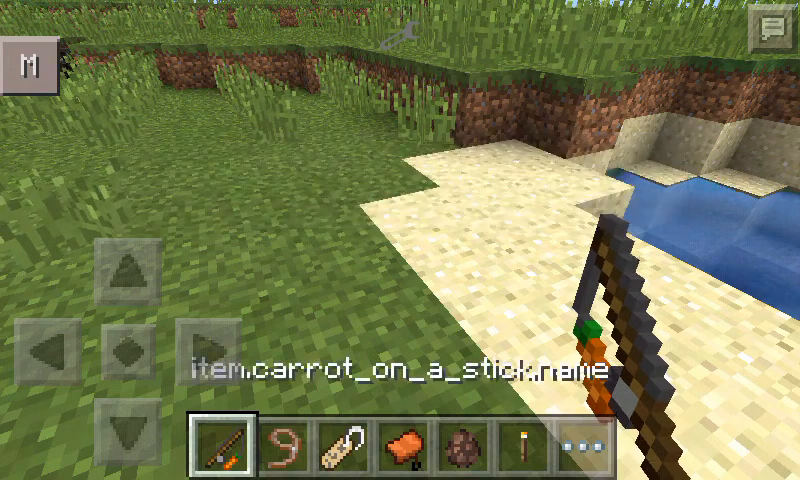
# Switch the held item from the carrot on a stick to the lead, then the name tag.
pyautogui.click(262, 448)
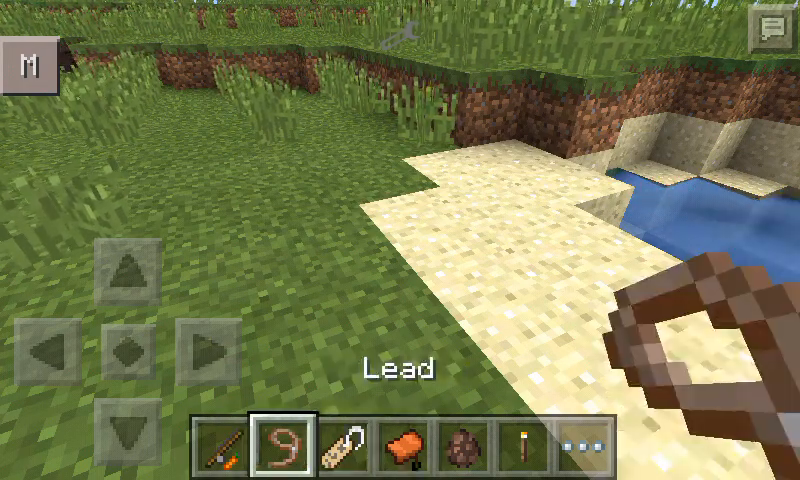
pyautogui.click(397, 446)
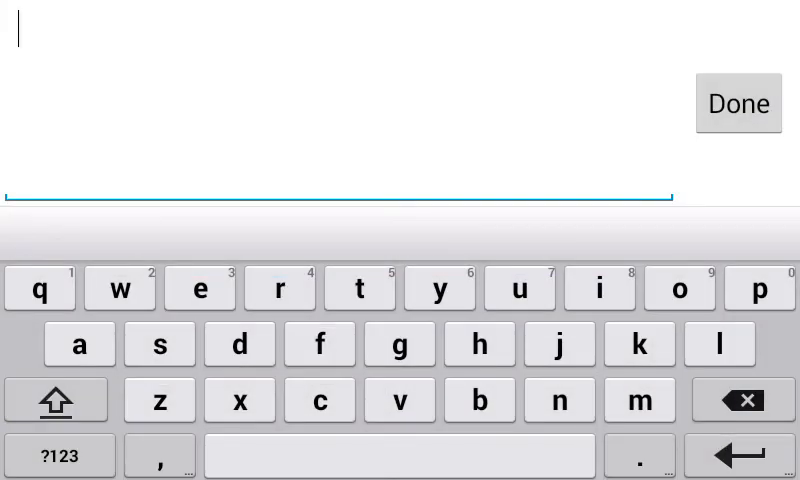
# Confirm the typed name to tag the nearby villager.
pyautogui.click(738, 103)
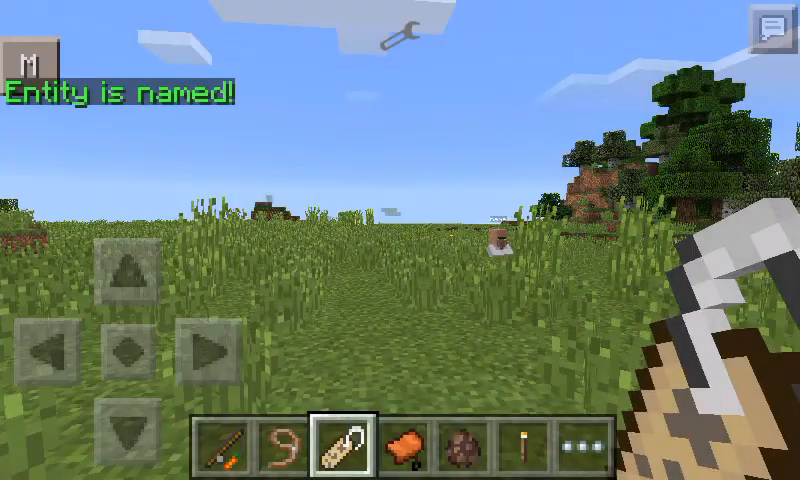